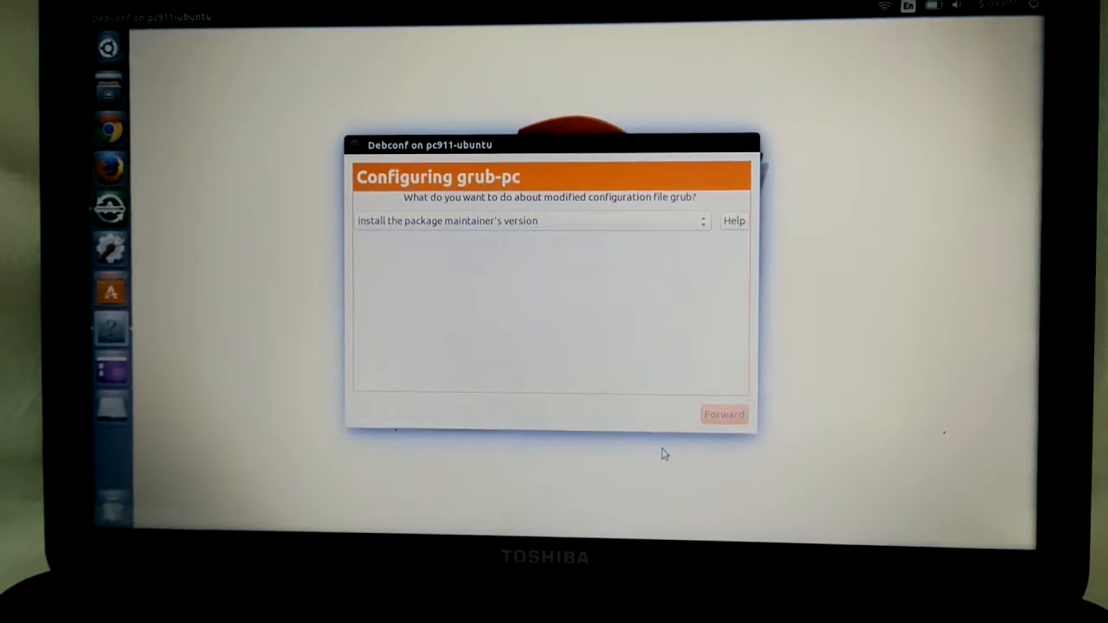
mouse_move(711, 262)
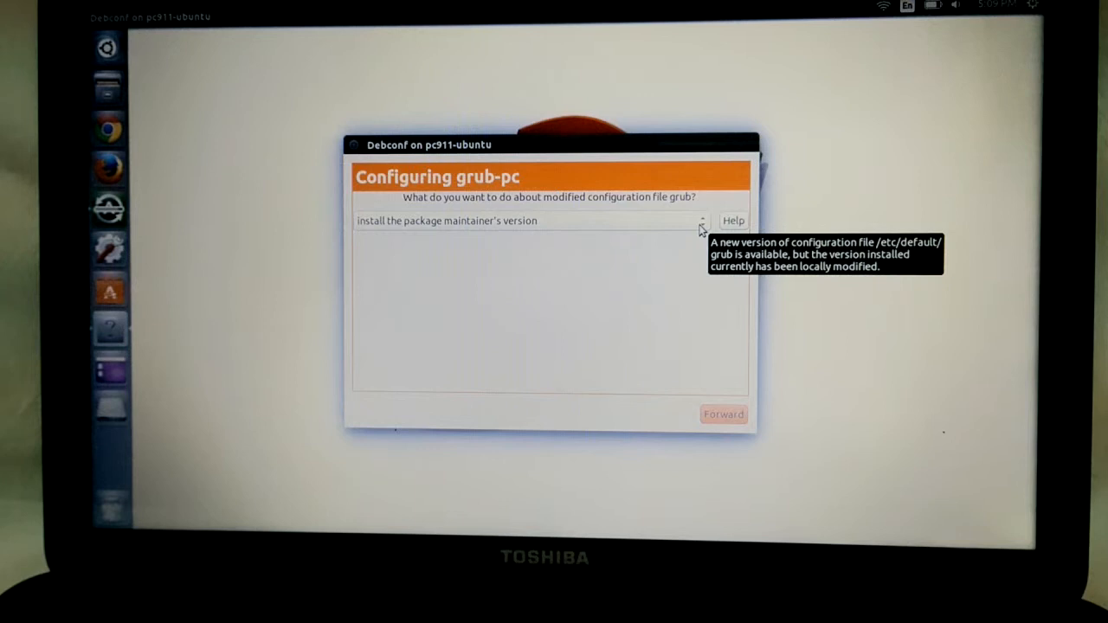
Keep the package maintainer's version of the modified GRUB configuration file
left_click(701, 221)
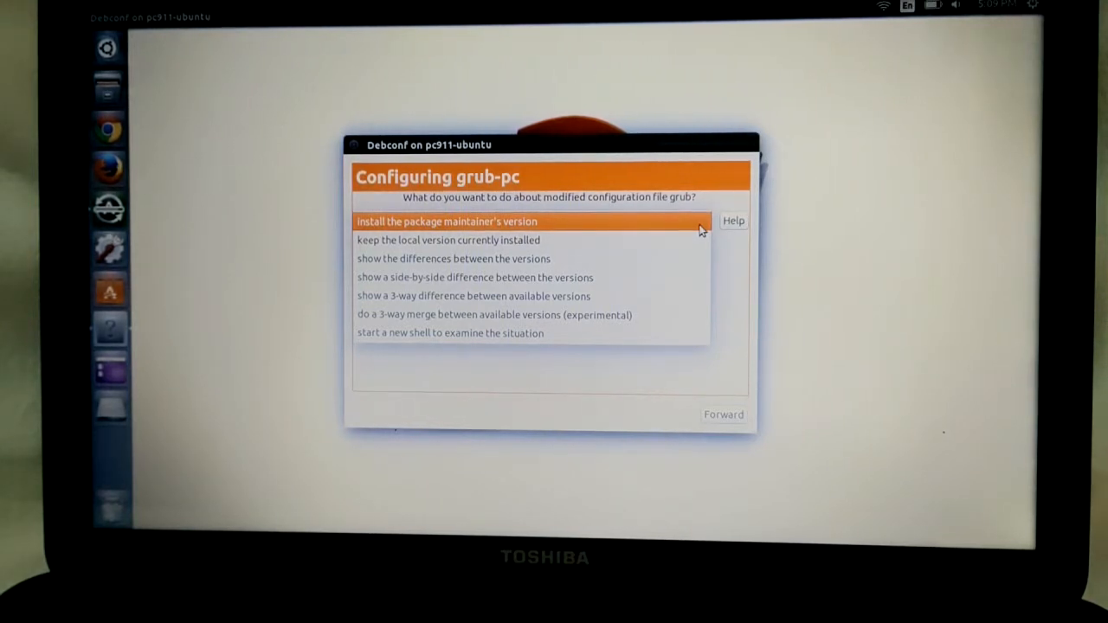
mouse_move(641, 225)
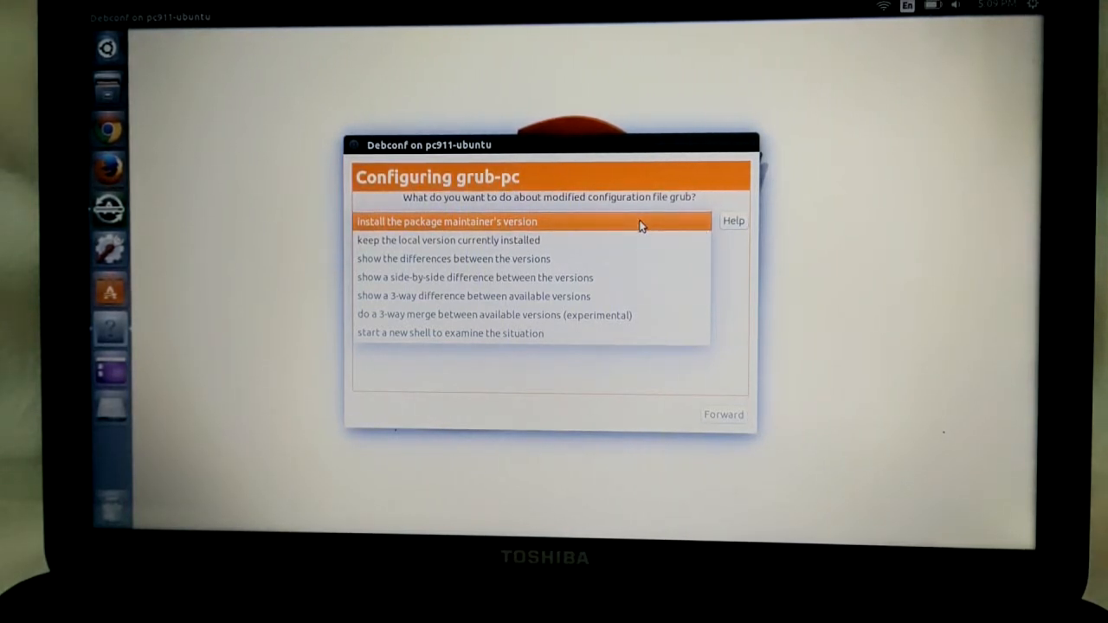
left_click(533, 221)
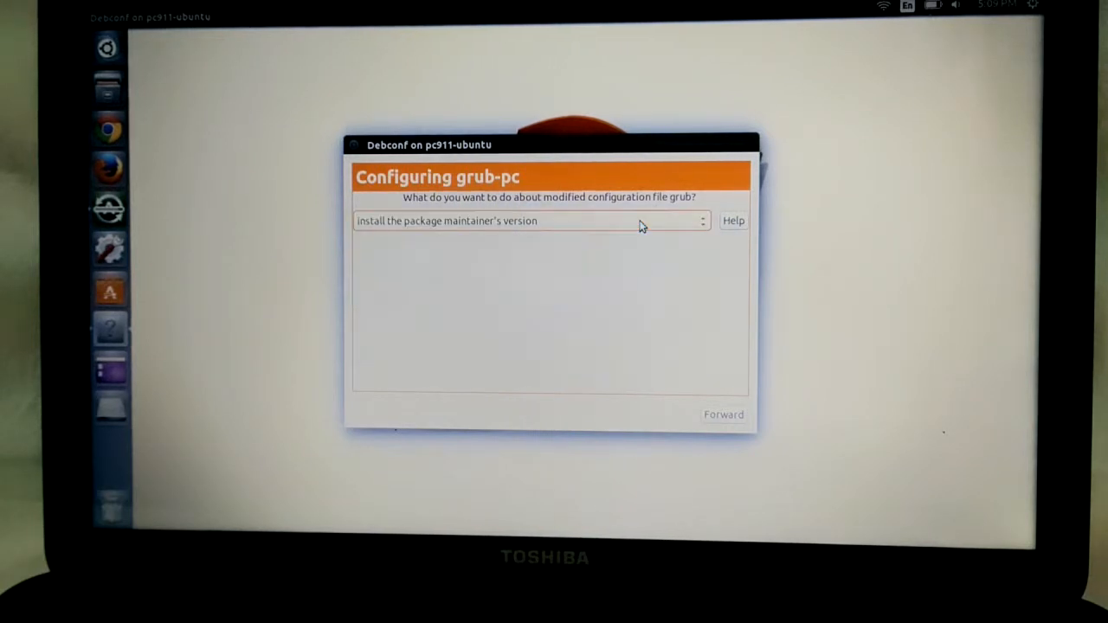
mouse_move(641, 220)
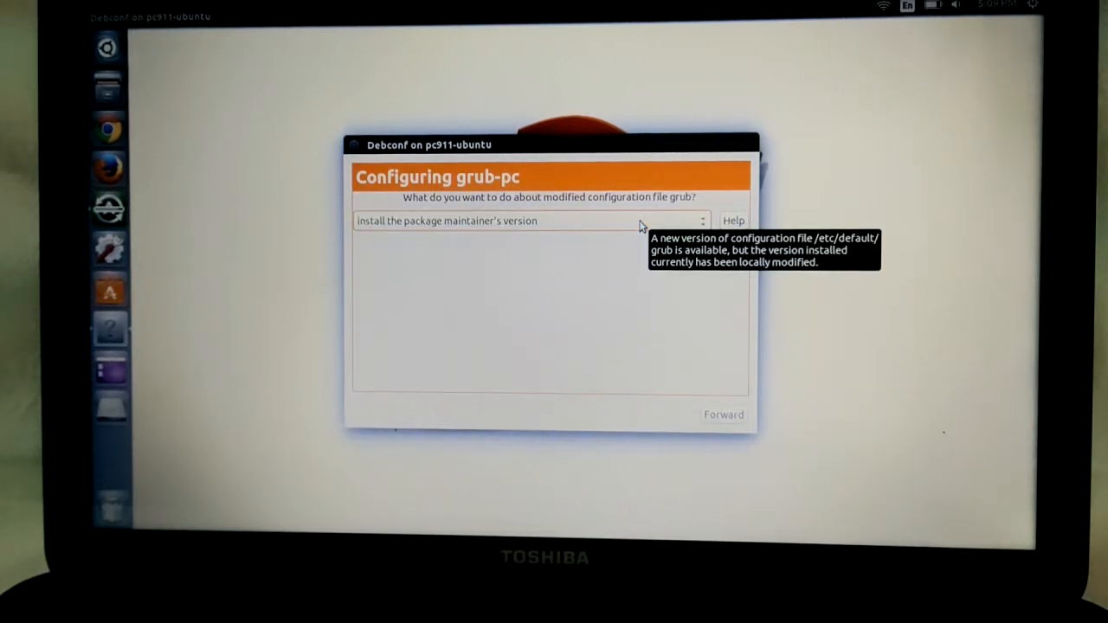
mouse_move(702, 431)
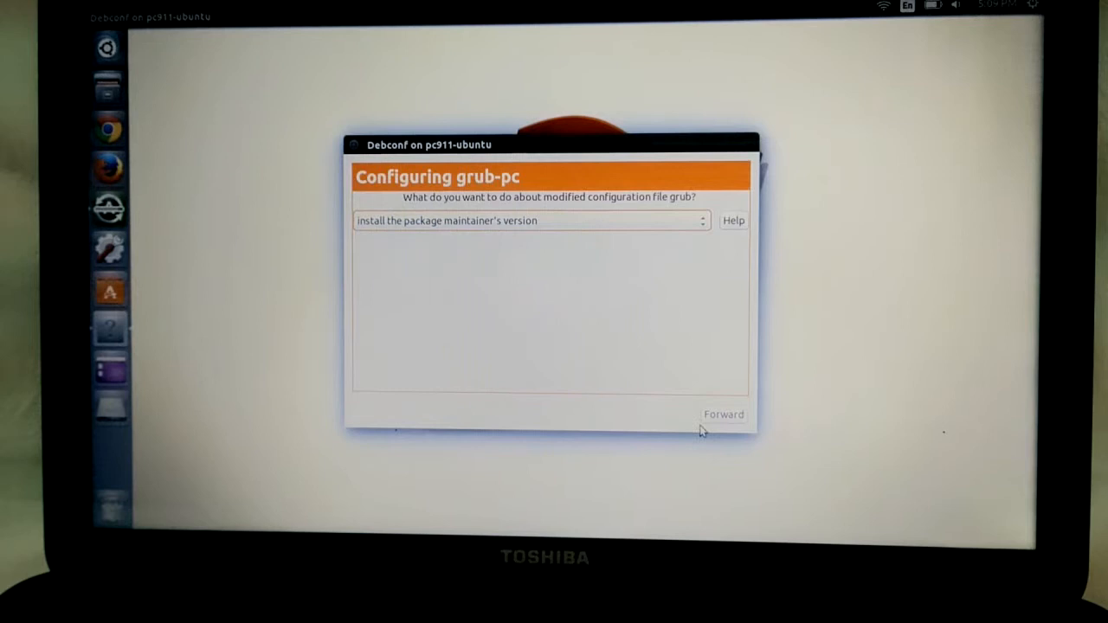
left_click(724, 415)
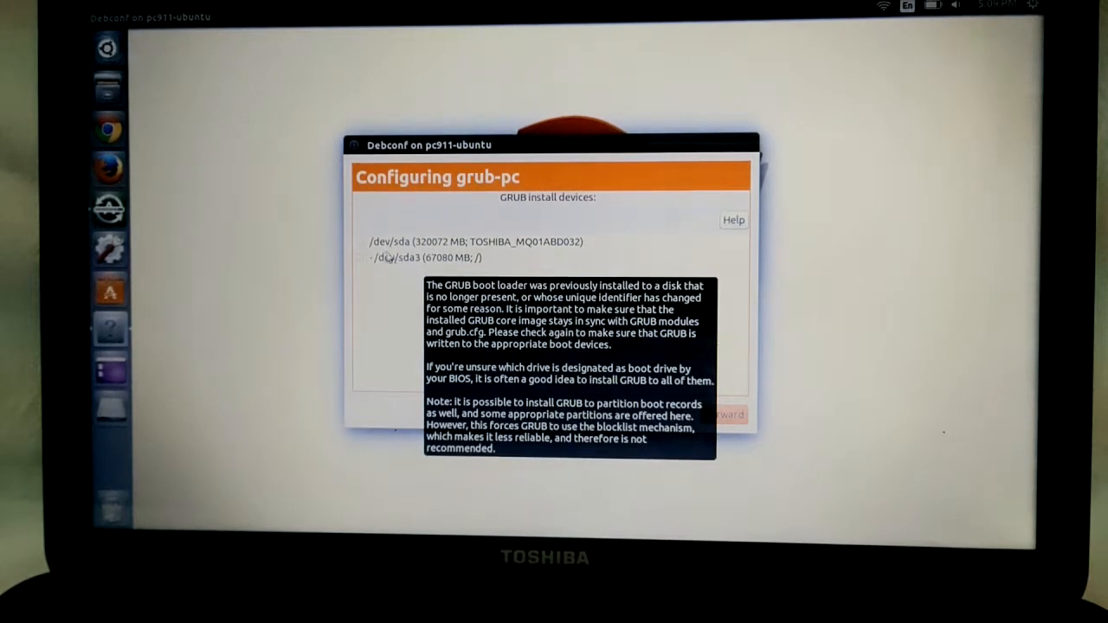
Select /dev/sda and /dev/sda3 as the GRUB install devices and submit
left_click(360, 241)
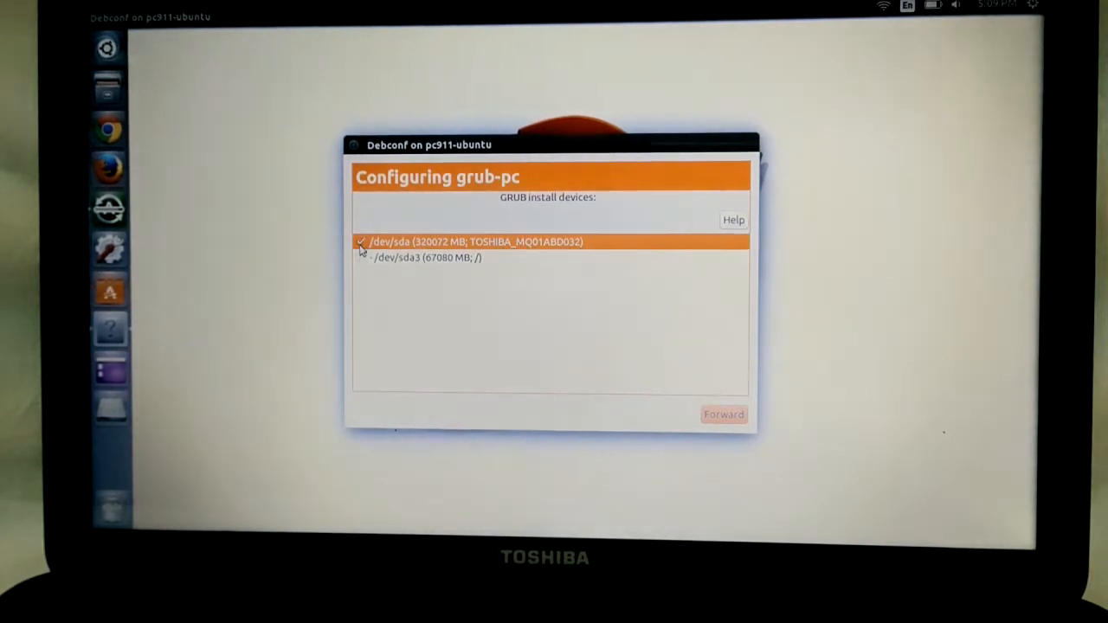
left_click(425, 257)
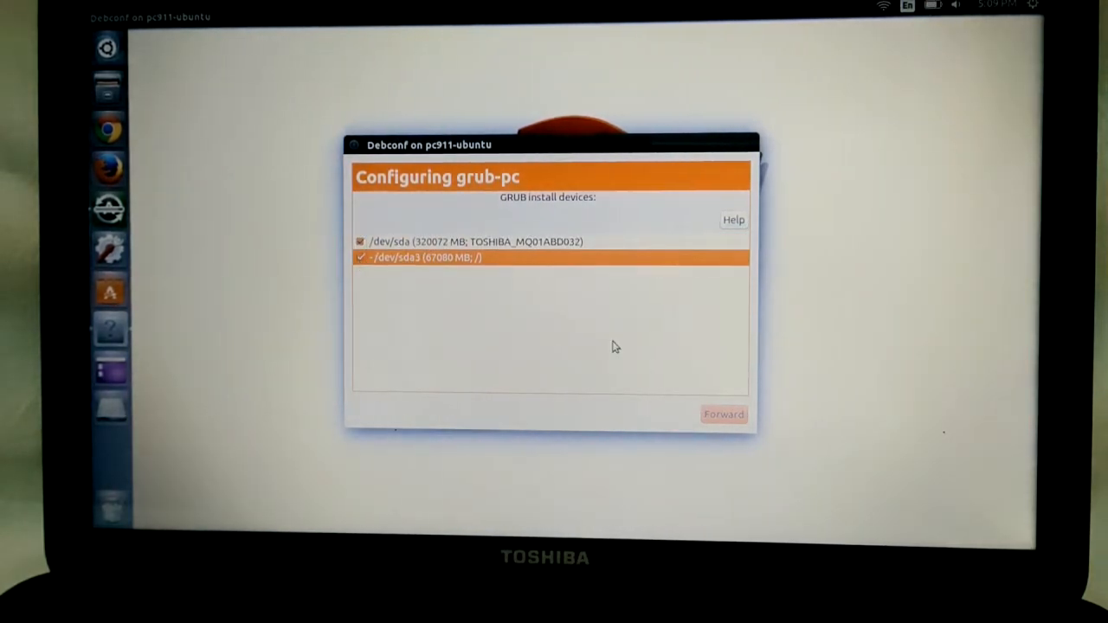
mouse_move(624, 360)
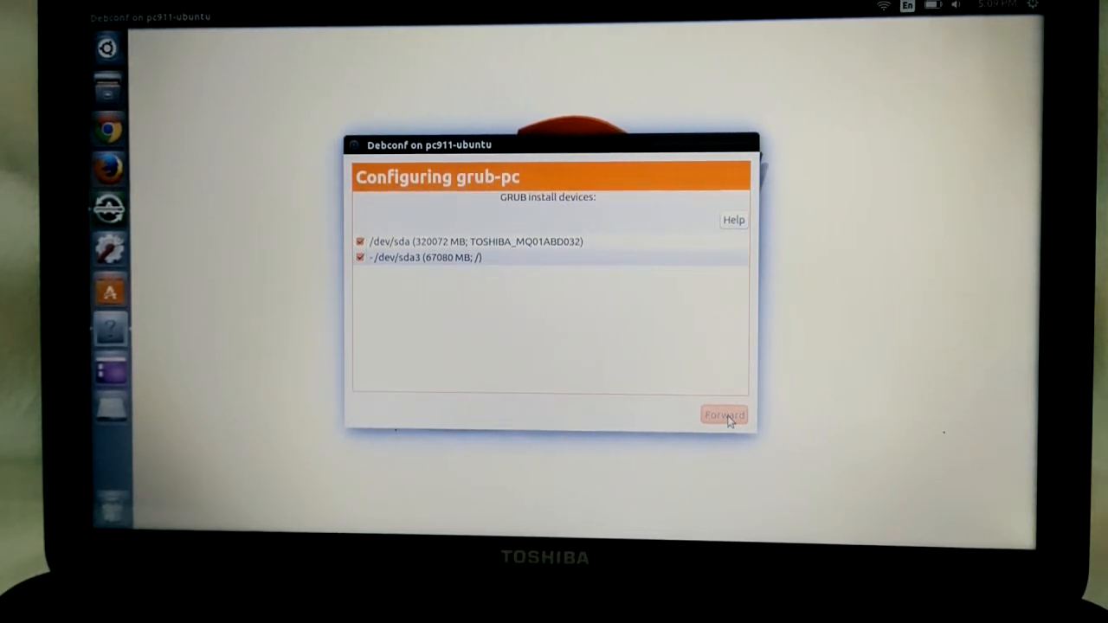
left_click(724, 415)
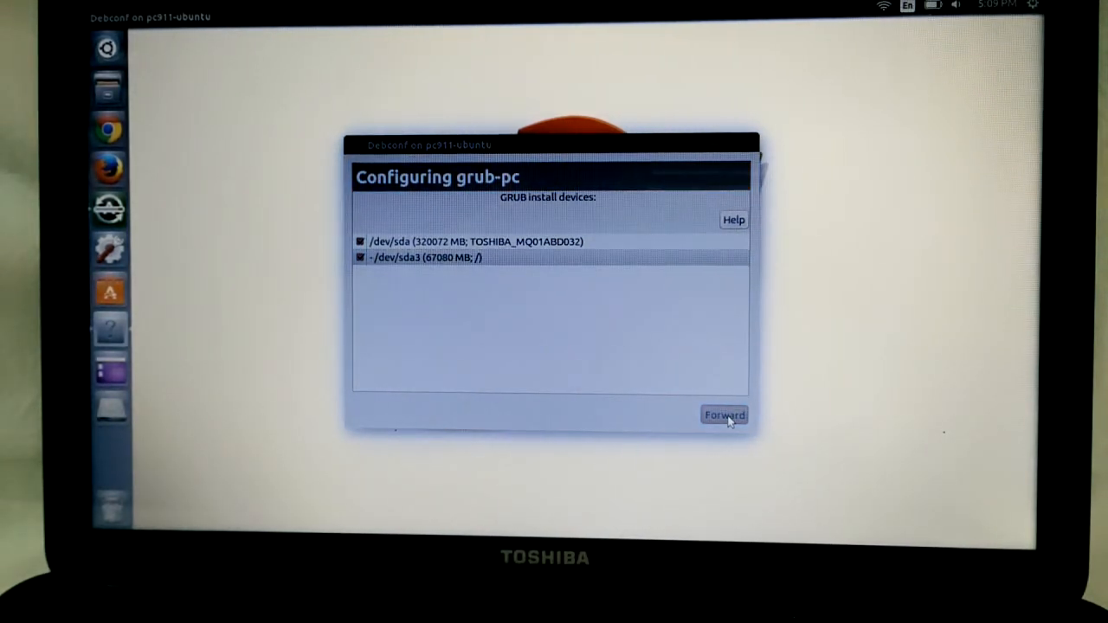
Accept the 'Writing GRUB to boot device failed - continue?' prompt so updates resume
left_click(724, 415)
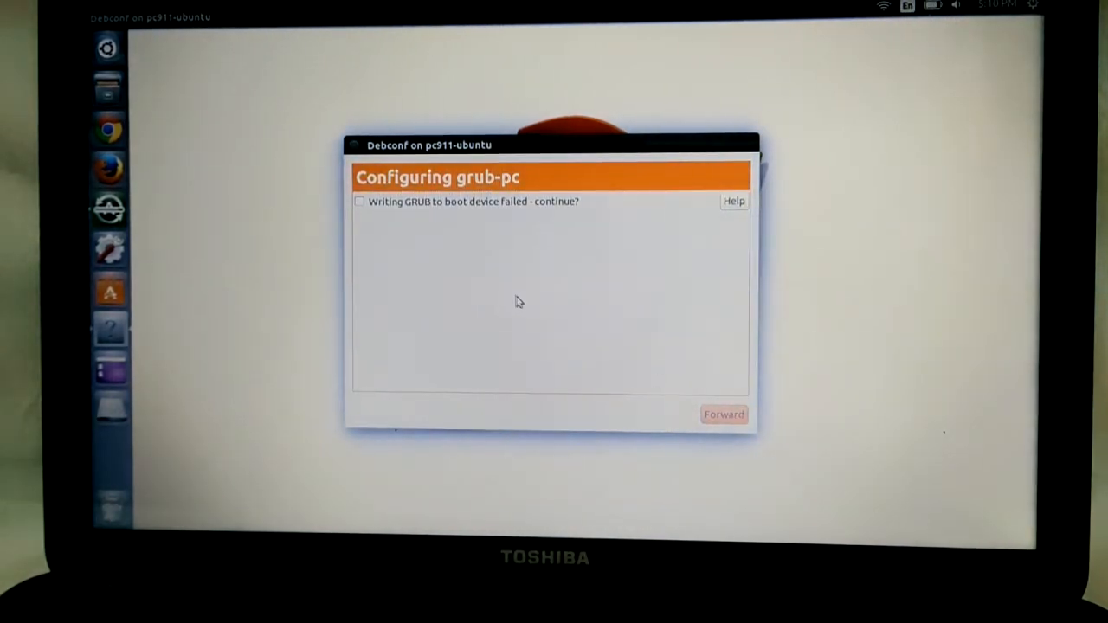
mouse_move(370, 220)
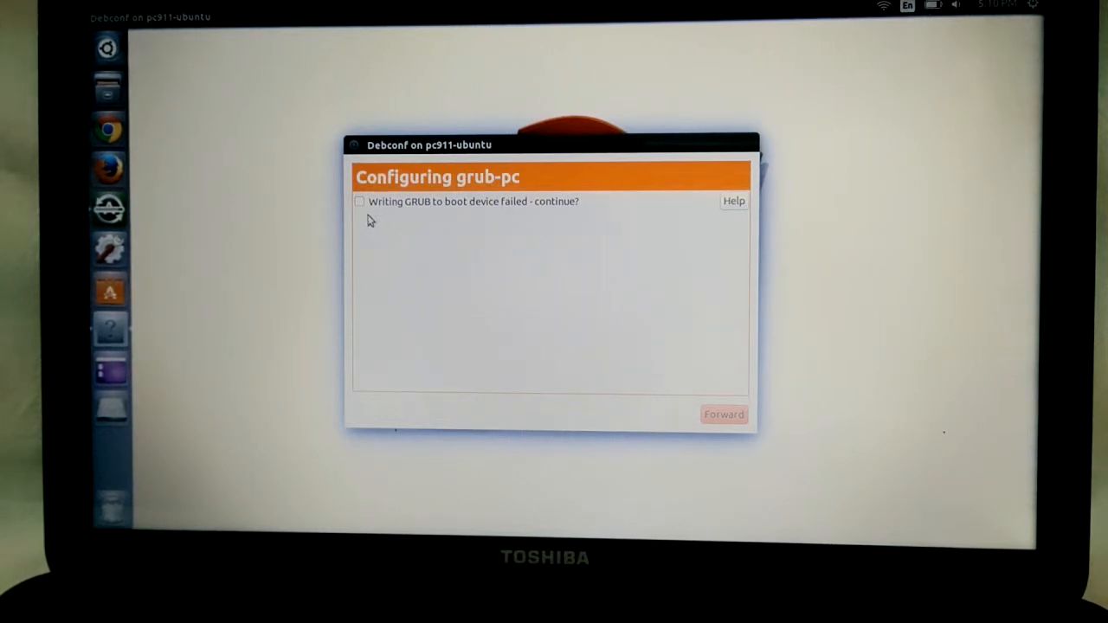
left_click(360, 201)
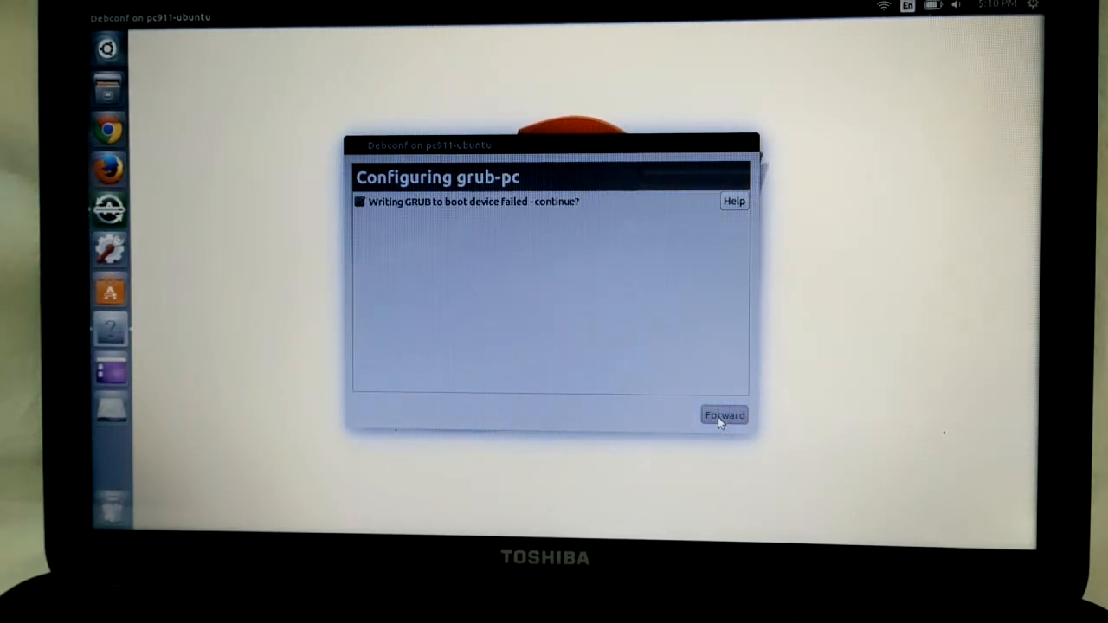
left_click(724, 416)
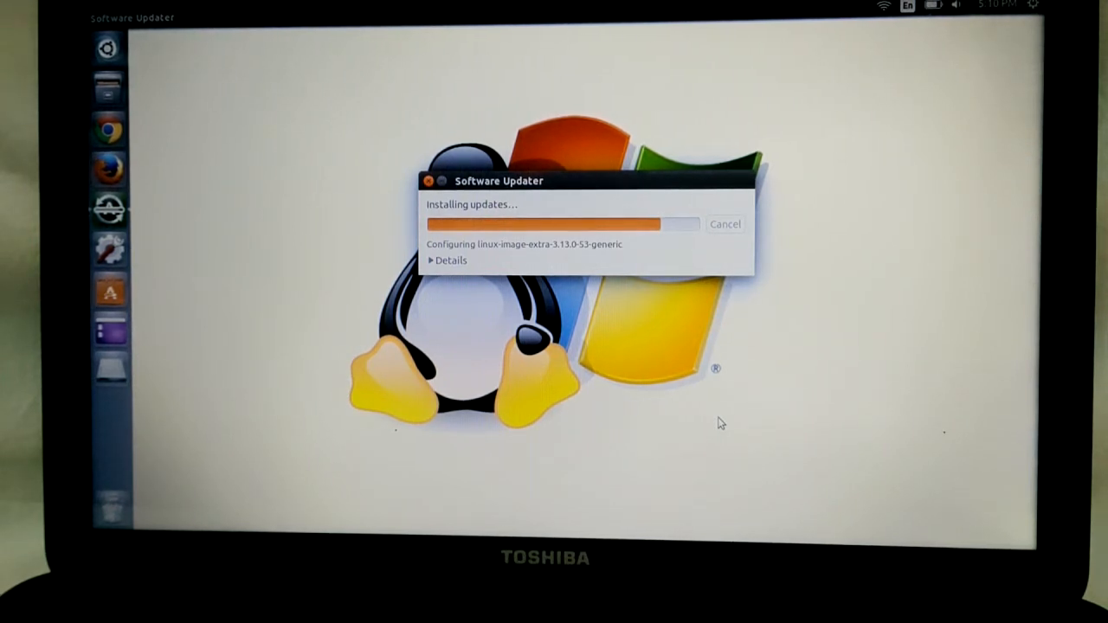
mouse_move(639, 365)
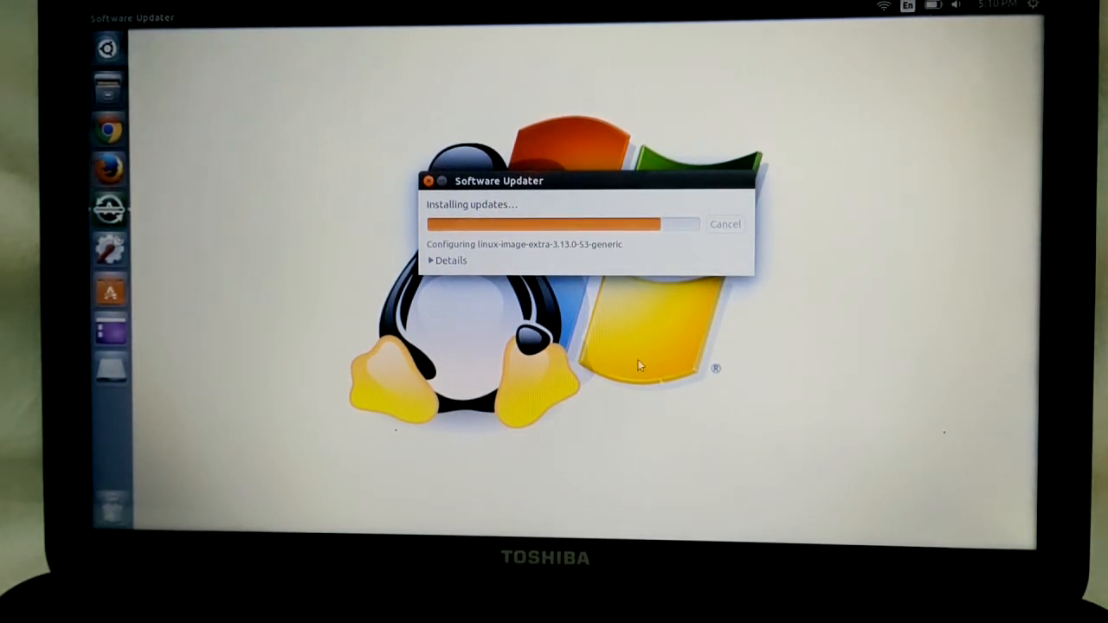
mouse_move(612, 349)
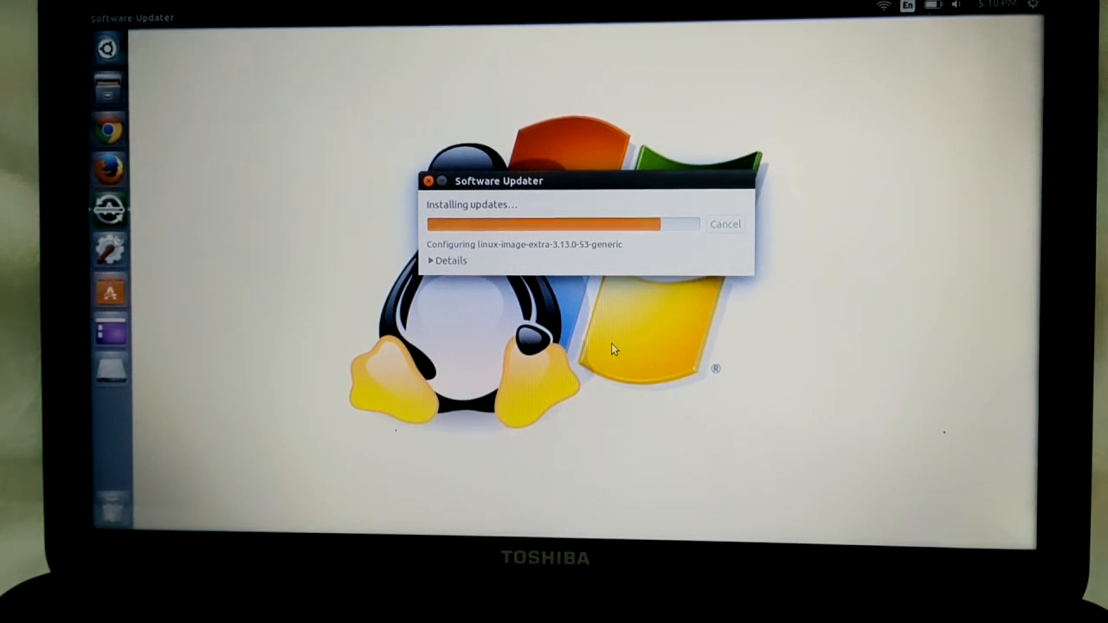